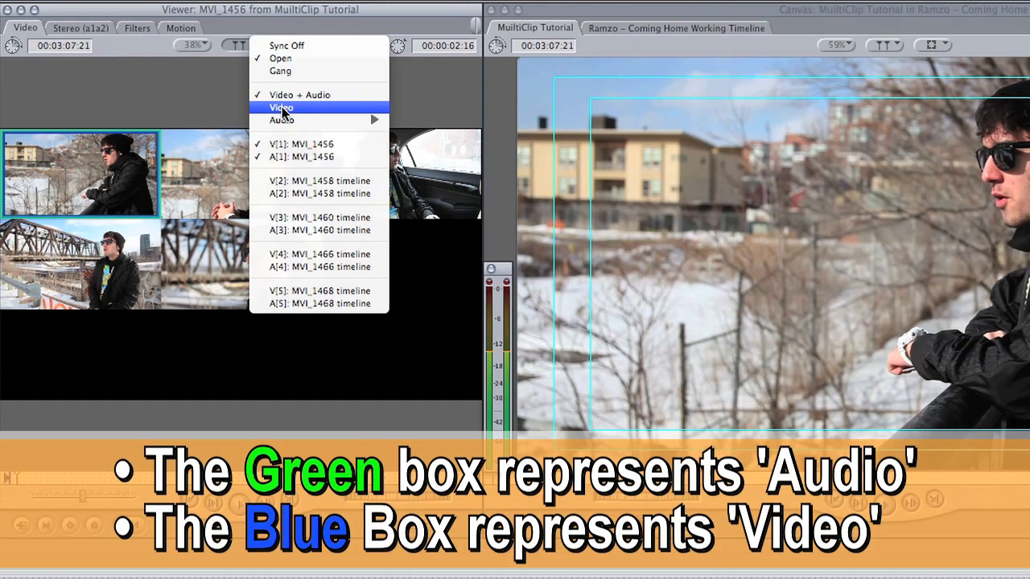
Set angle switching to Video only and cut the picture to MVI_1458, the second angle
{"action": "left_click", "coordinate": [281, 107]}
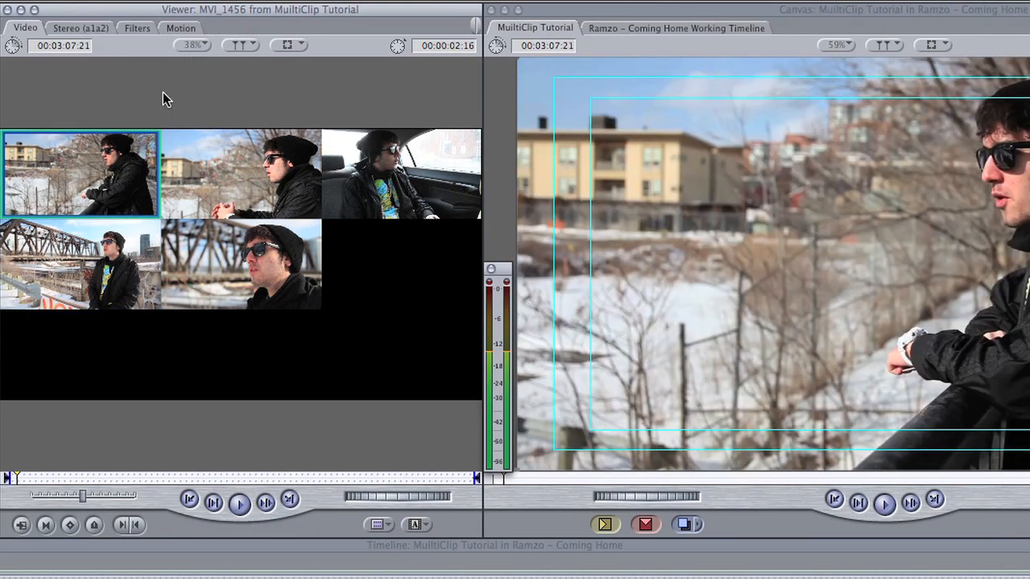
{"action": "left_click", "coordinate": [241, 173]}
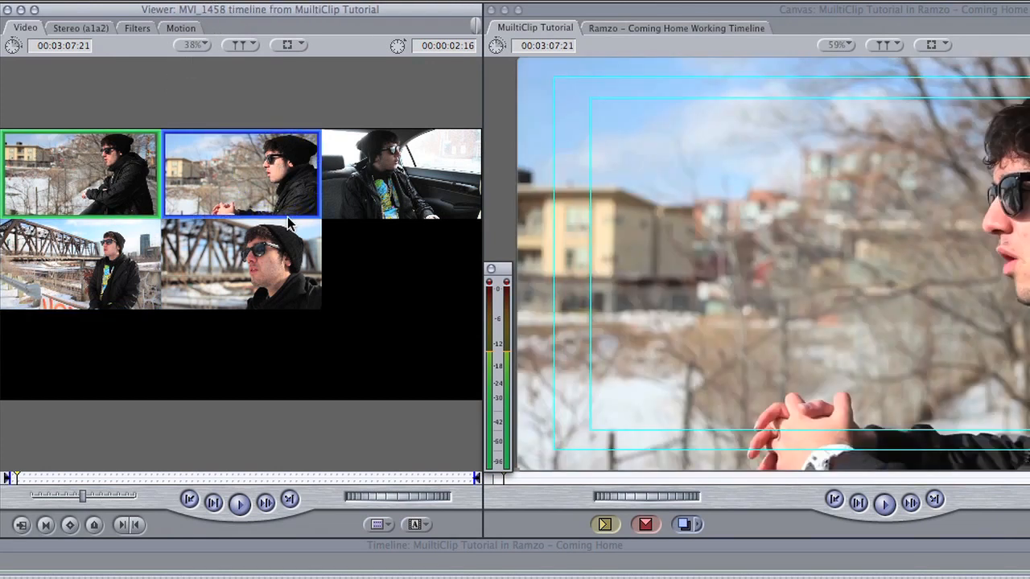